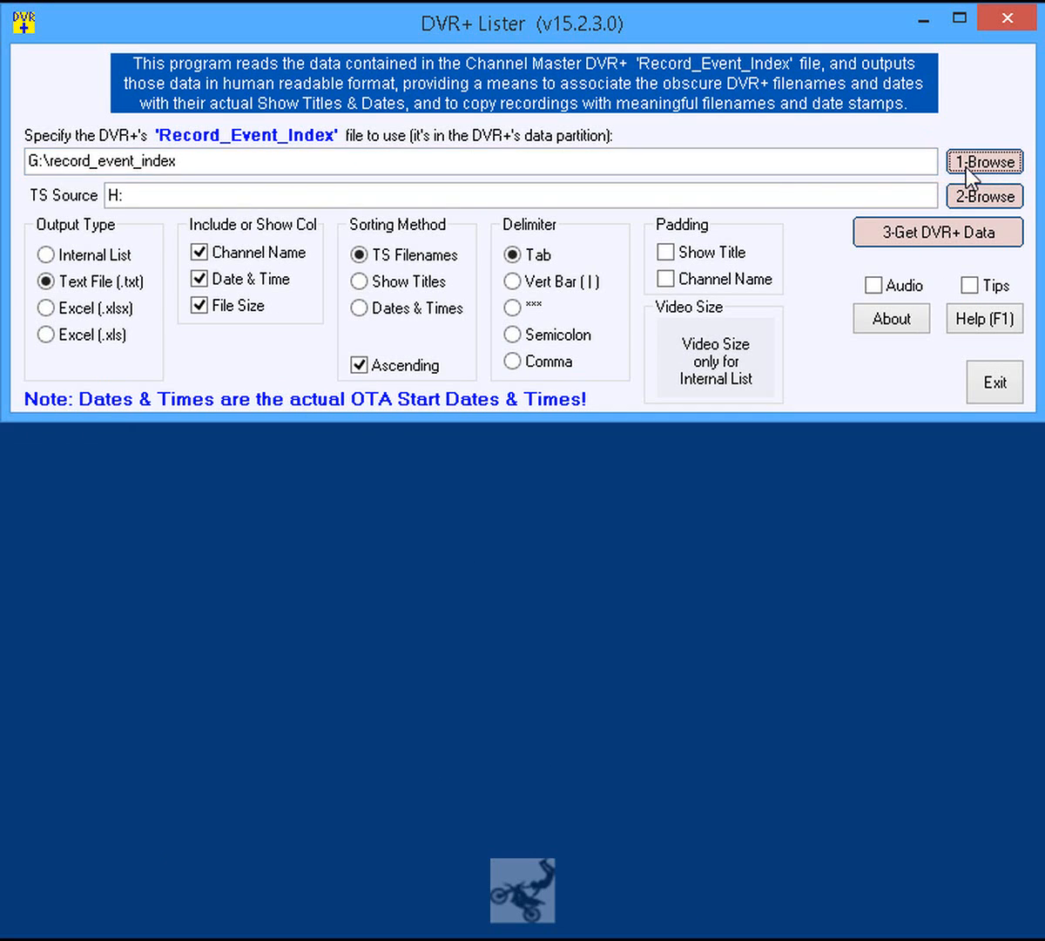
# Step: Pick G:\record_event_index as the index file and H:\ as the TS source
pyautogui.click(986, 162)
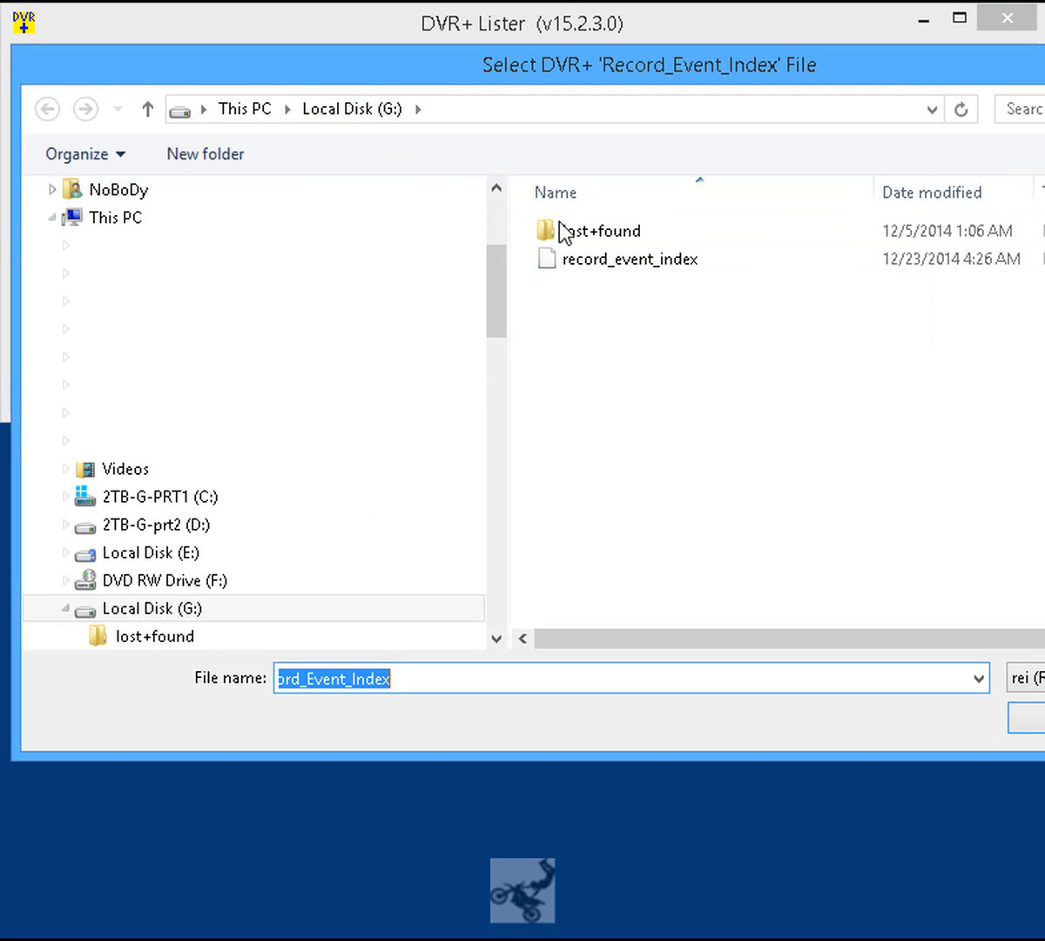
pyautogui.click(631, 259)
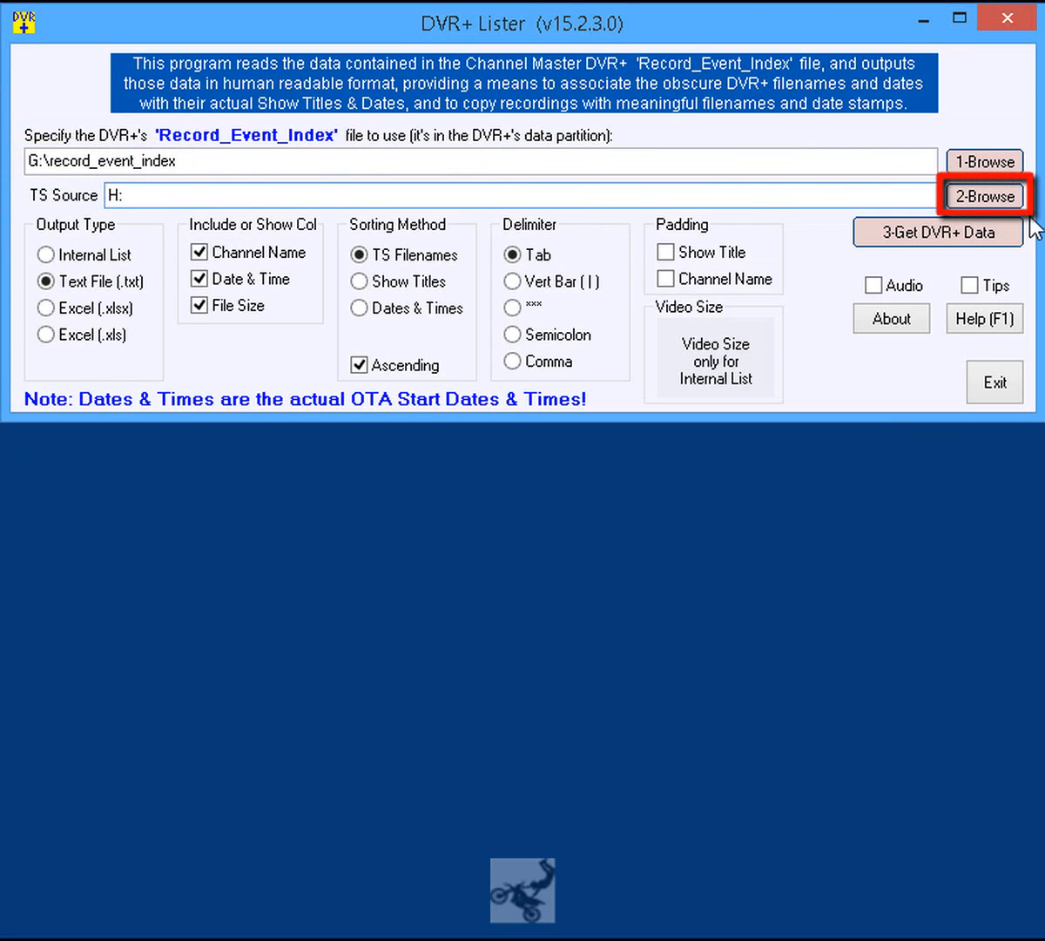
pyautogui.click(984, 196)
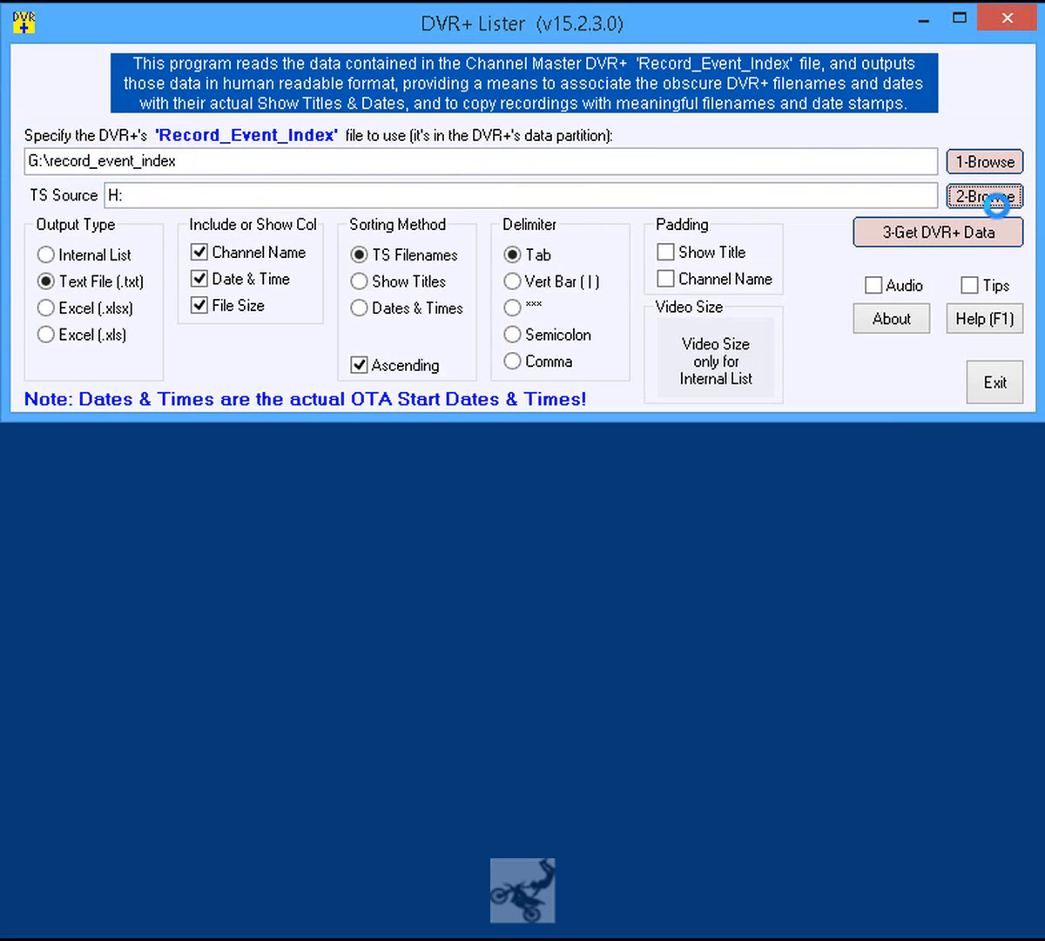
pyautogui.click(985, 196)
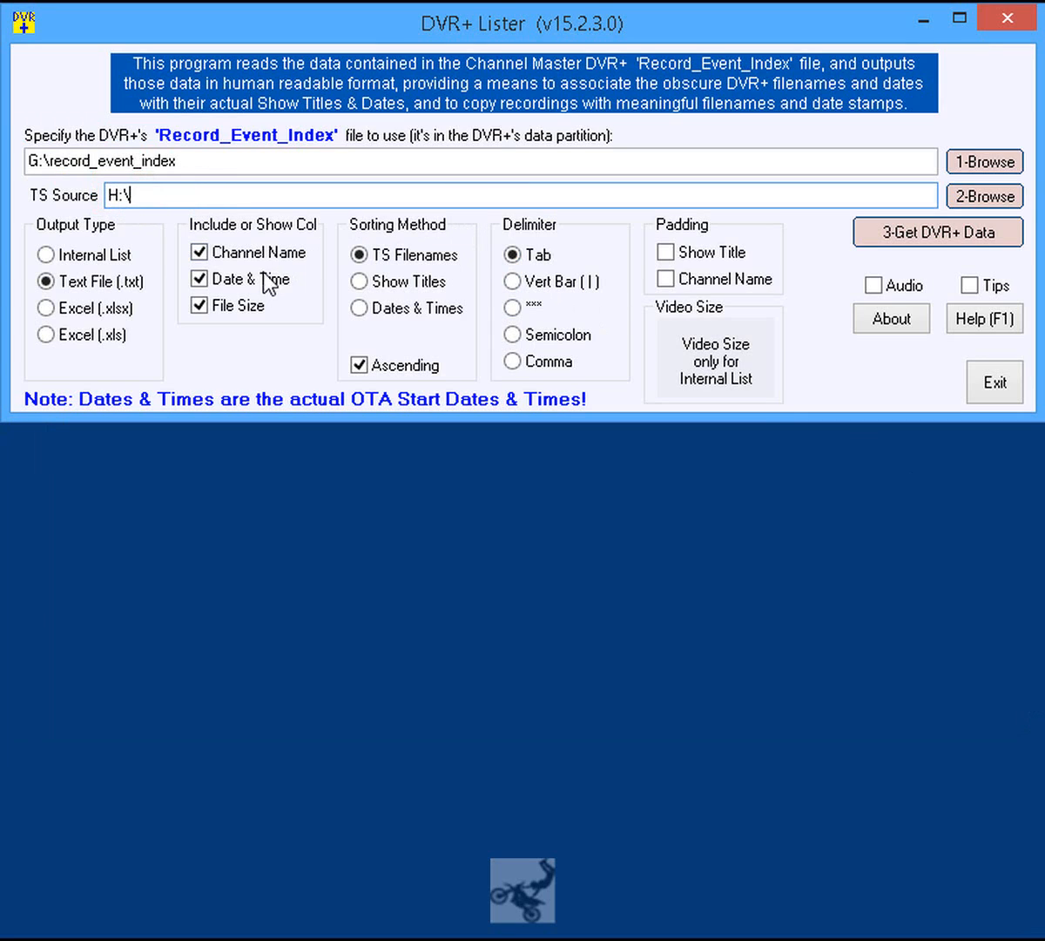
# Step: Choose Internal List as the output type and tick Audio on
pyautogui.click(45, 254)
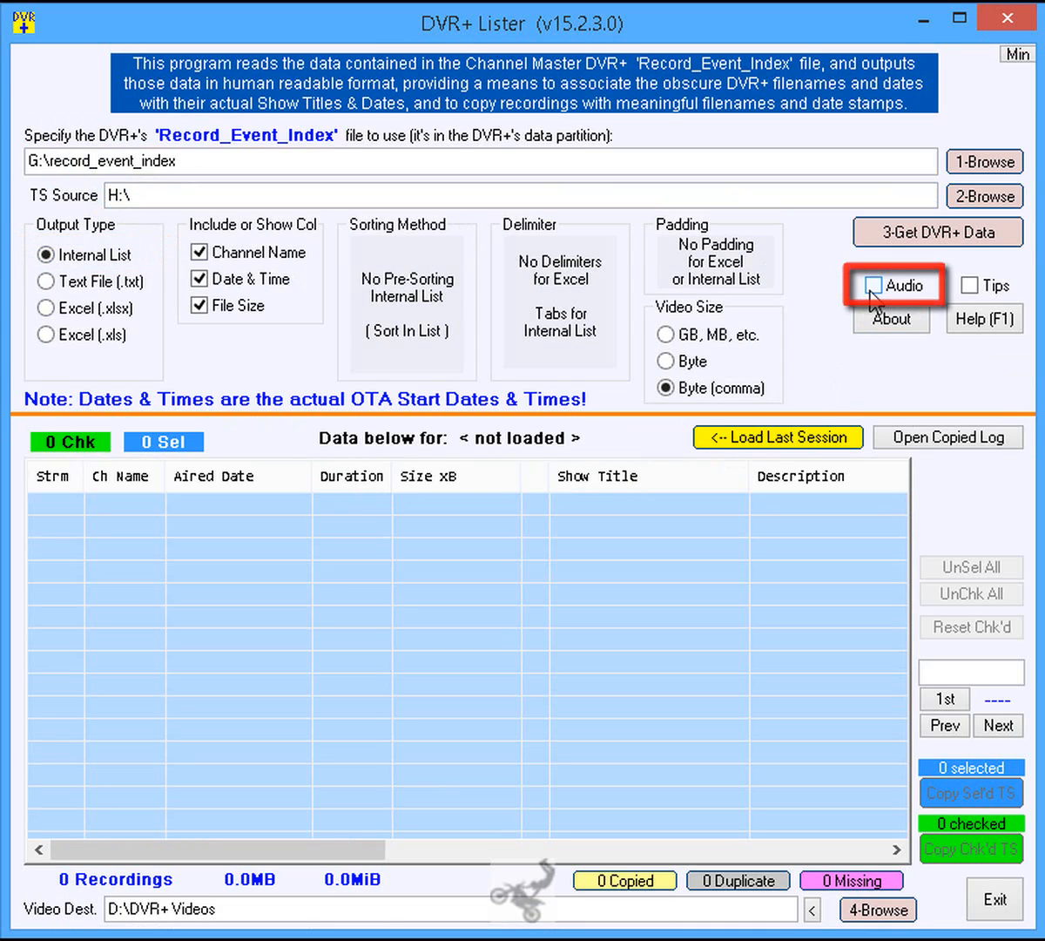
pyautogui.click(873, 286)
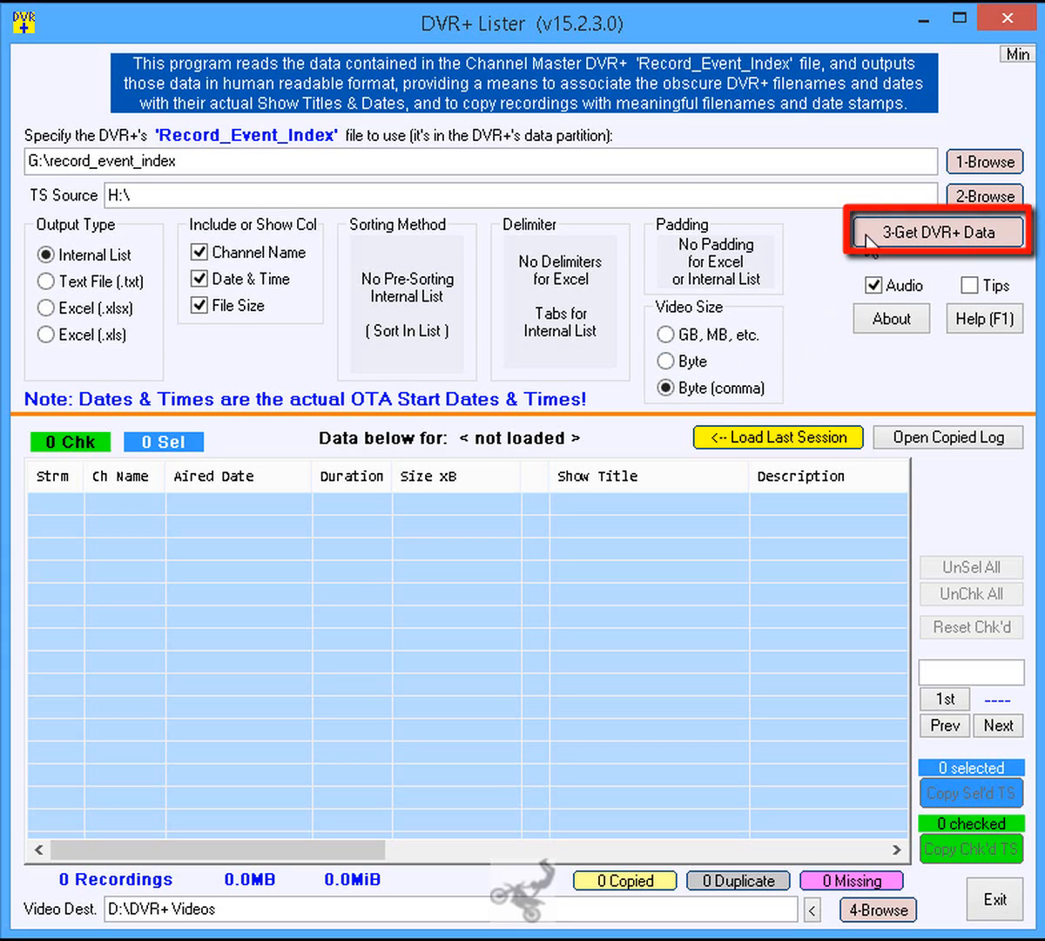
# Step: Get DVR+ data for all 365 recordings and sort by Aired Date, newest first
pyautogui.click(937, 232)
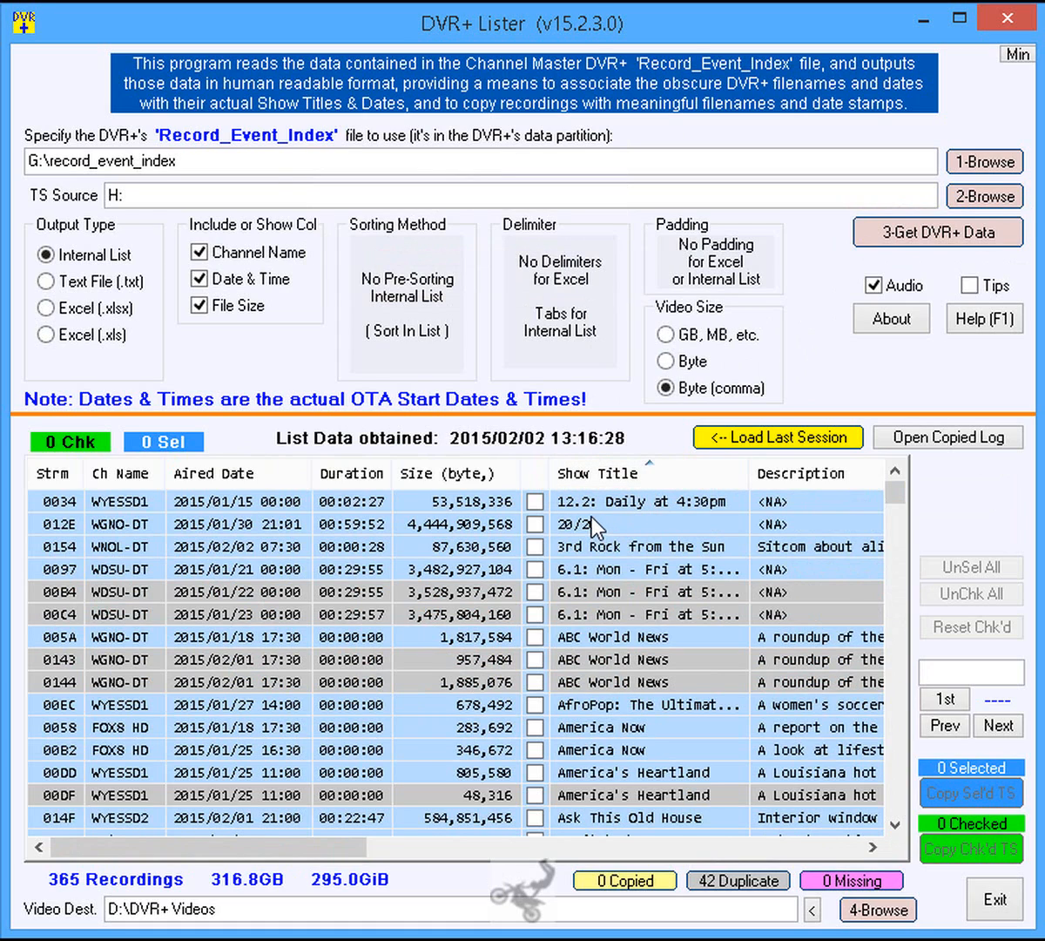
pyautogui.click(215, 473)
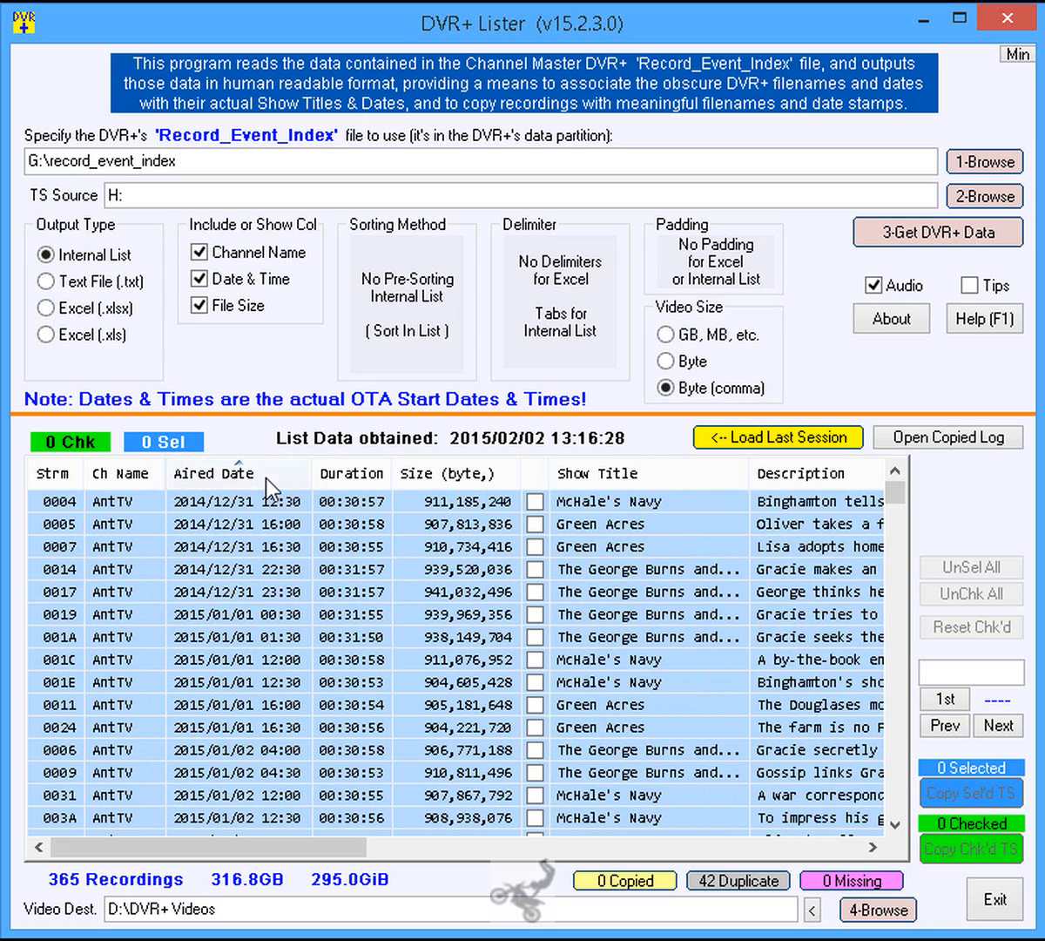
pyautogui.click(214, 473)
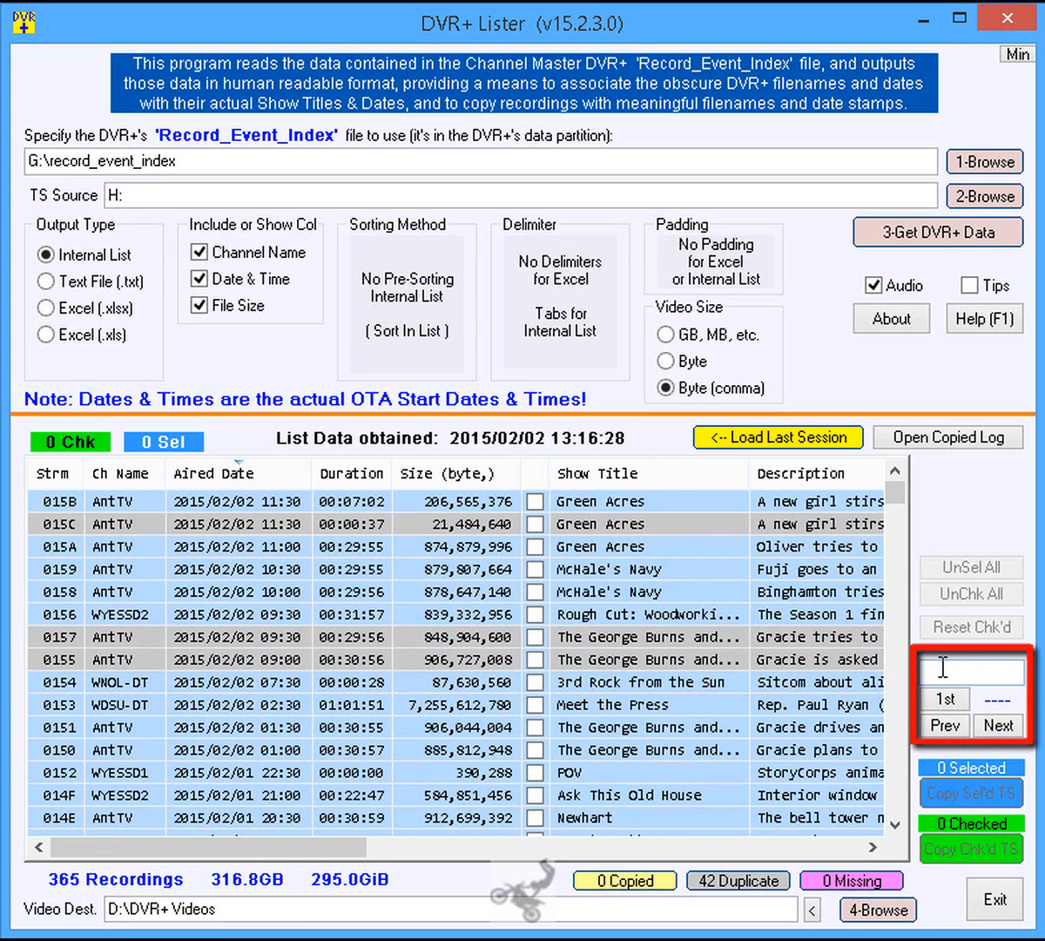
# Step: Search 'newhard' to reach Newhart, then check Newhart and the 10:00 McHale's Navy recording
pyautogui.write('new')
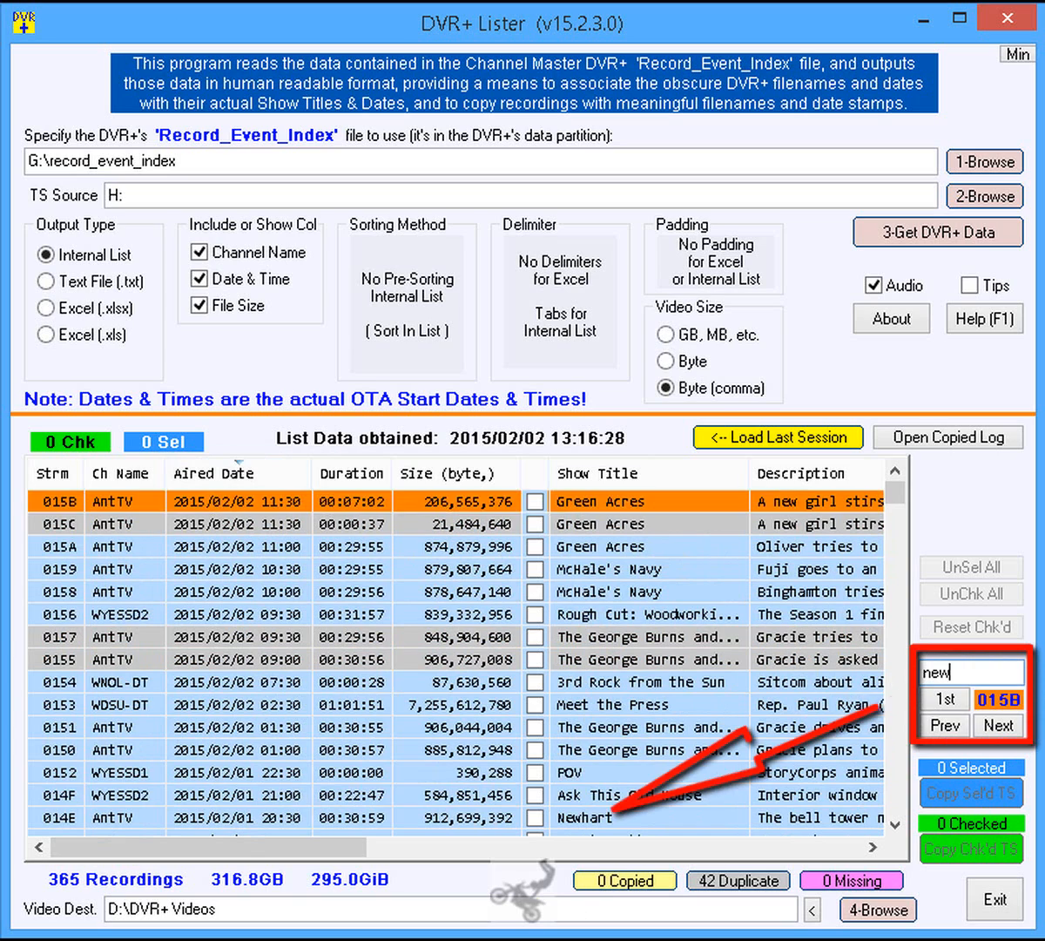
pyautogui.write('hard')
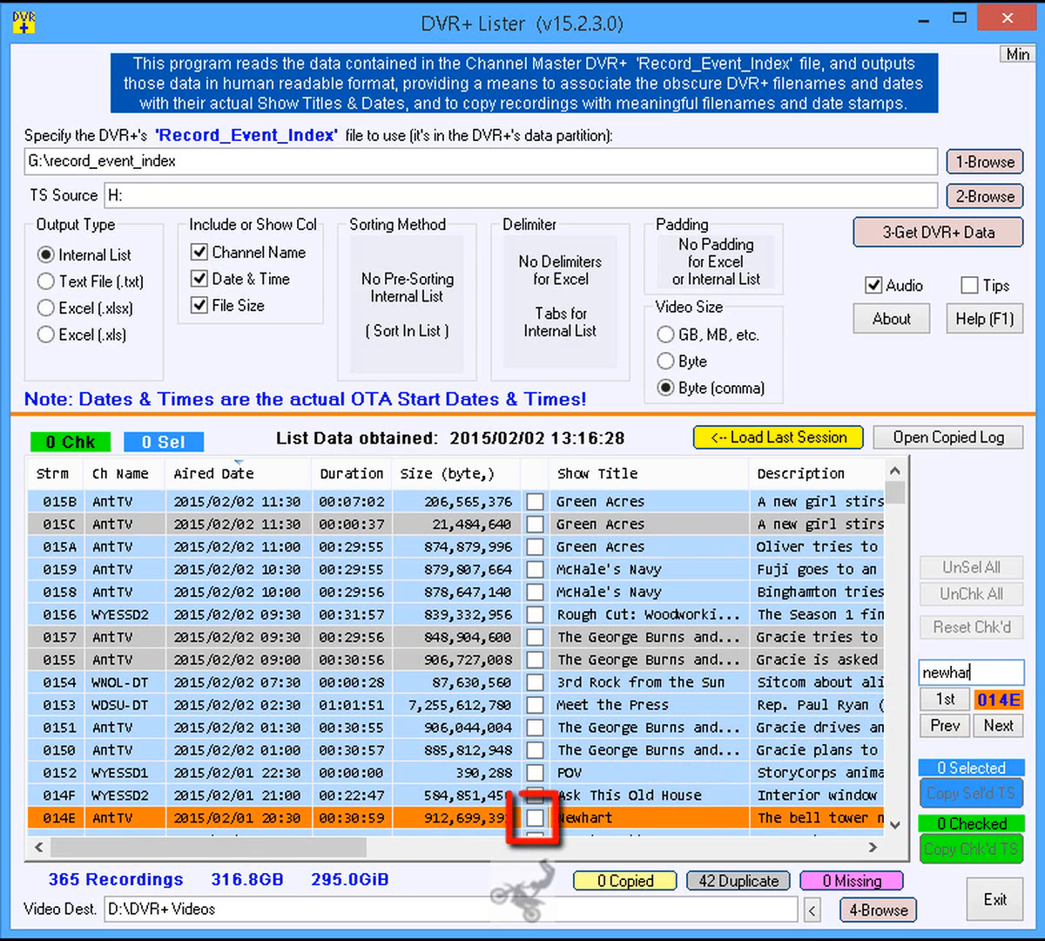
pyautogui.click(539, 817)
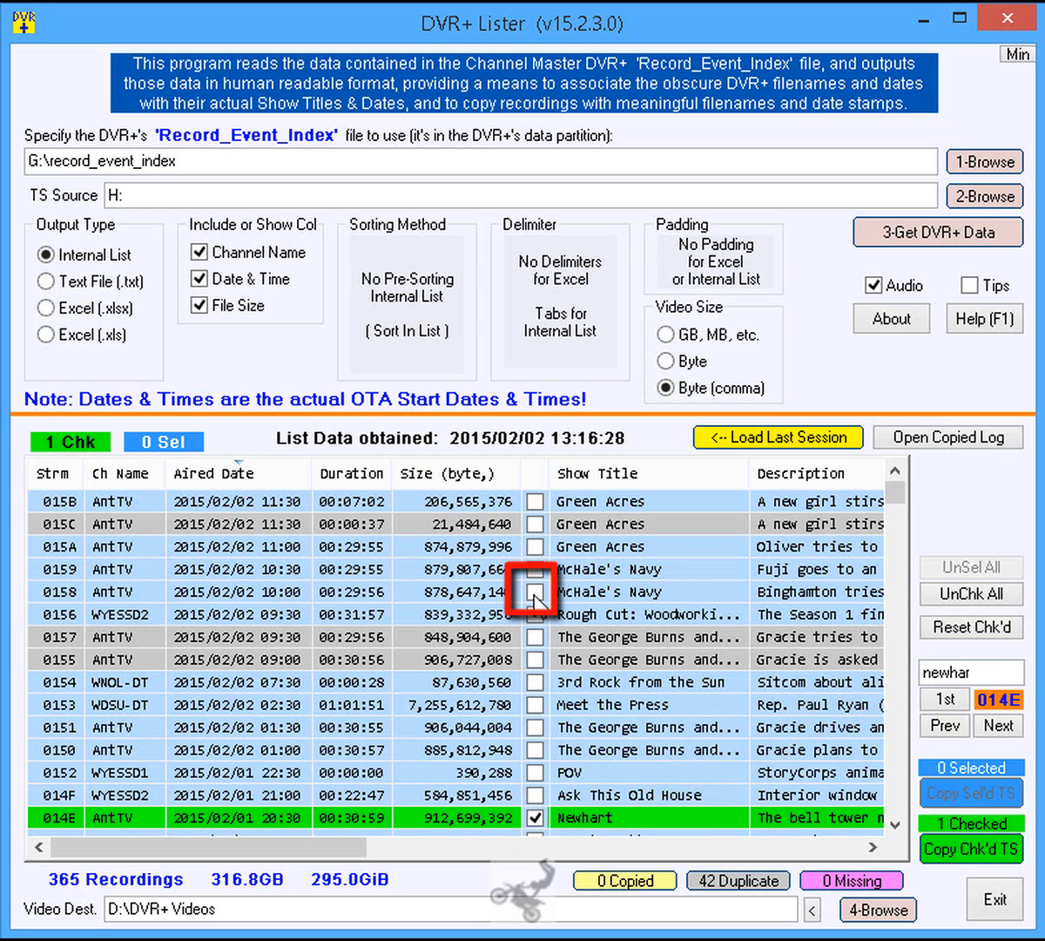
pyautogui.click(535, 591)
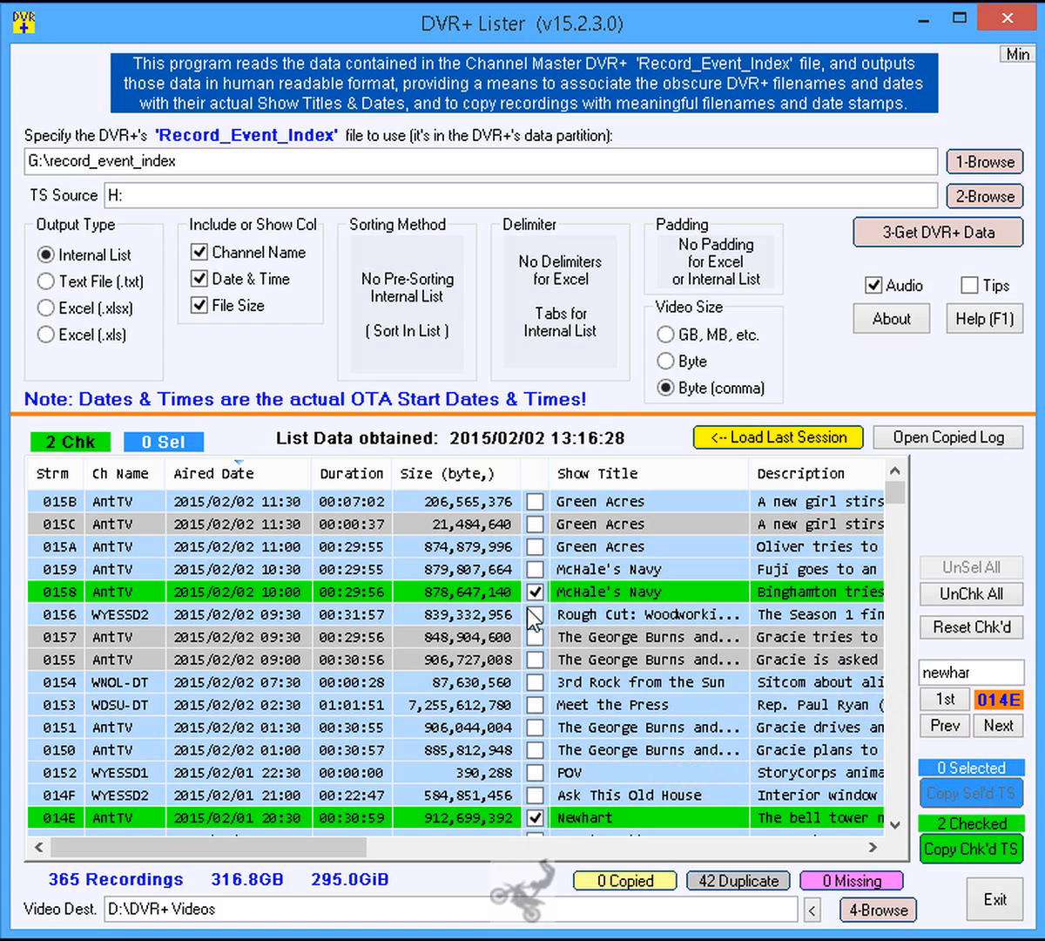
pyautogui.moveTo(550, 666)
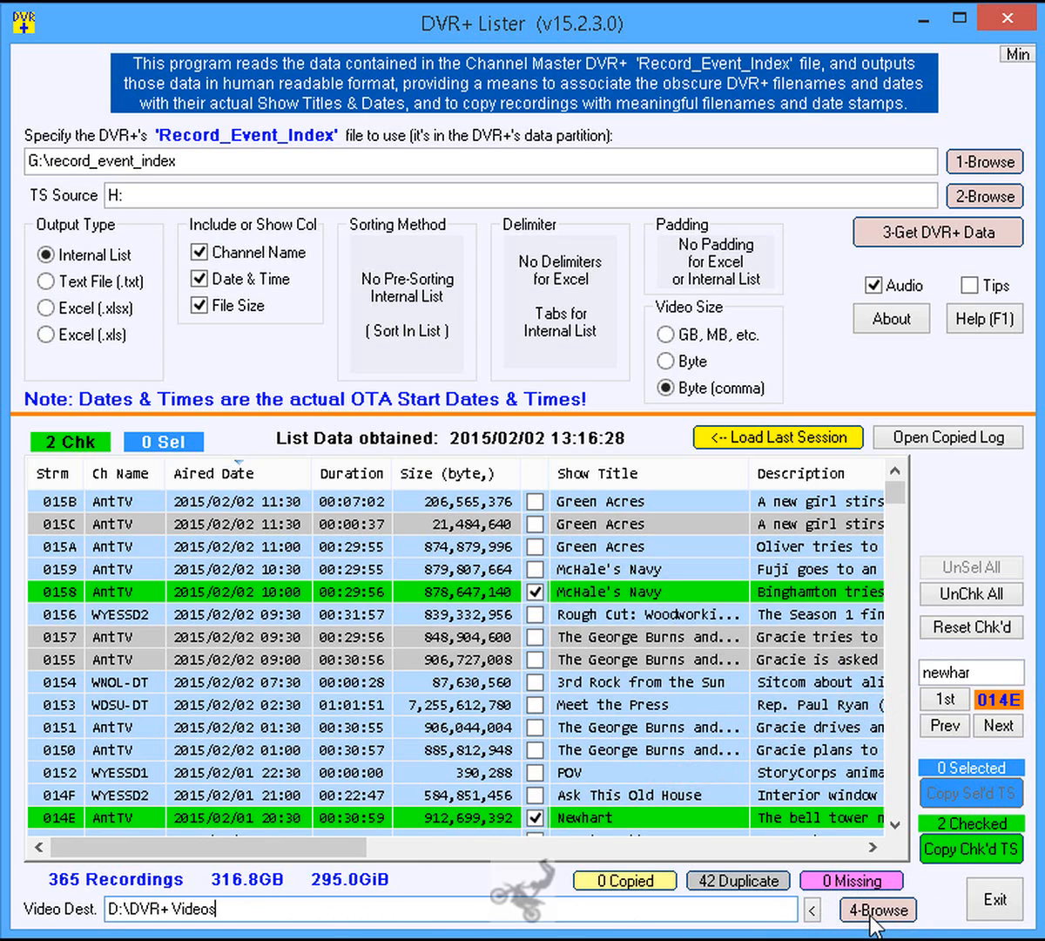
# Step: Confirm D:\DVR+ Videos as Video Dest and copy the two checked TS recordings there
pyautogui.click(878, 910)
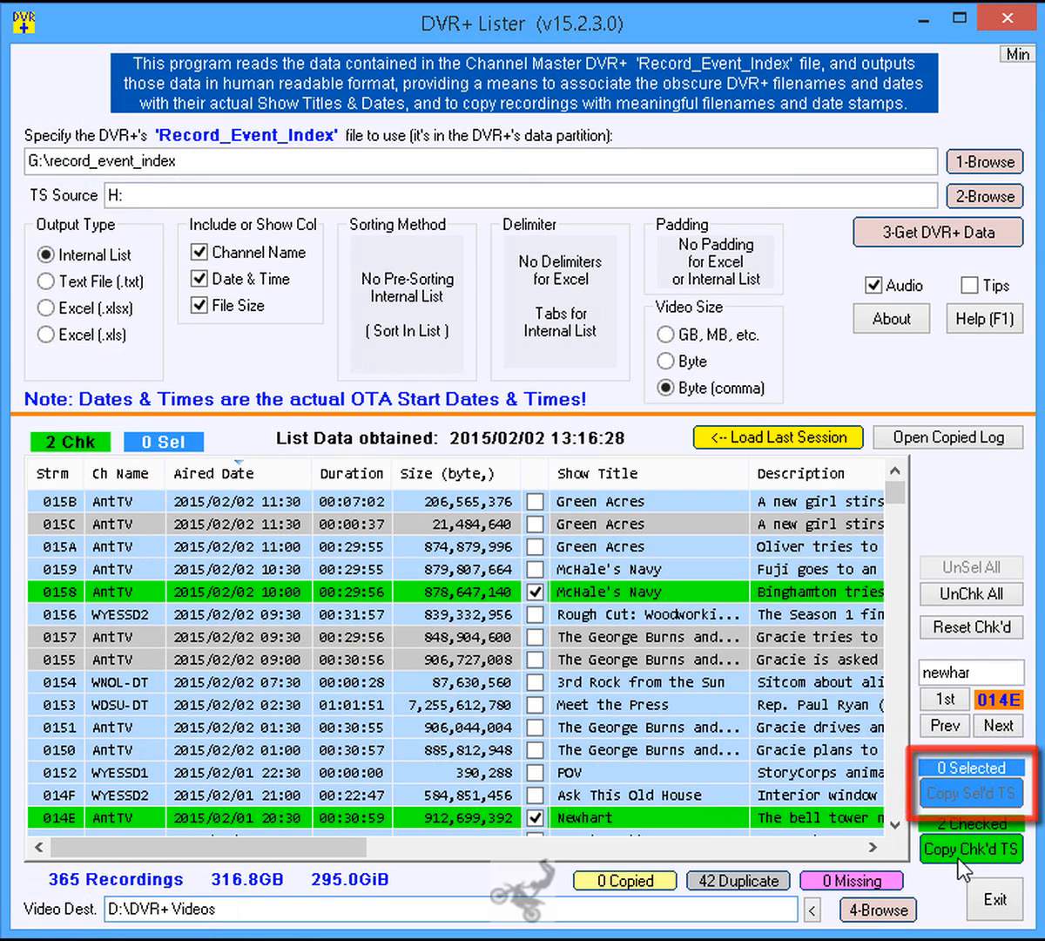
pyautogui.click(976, 850)
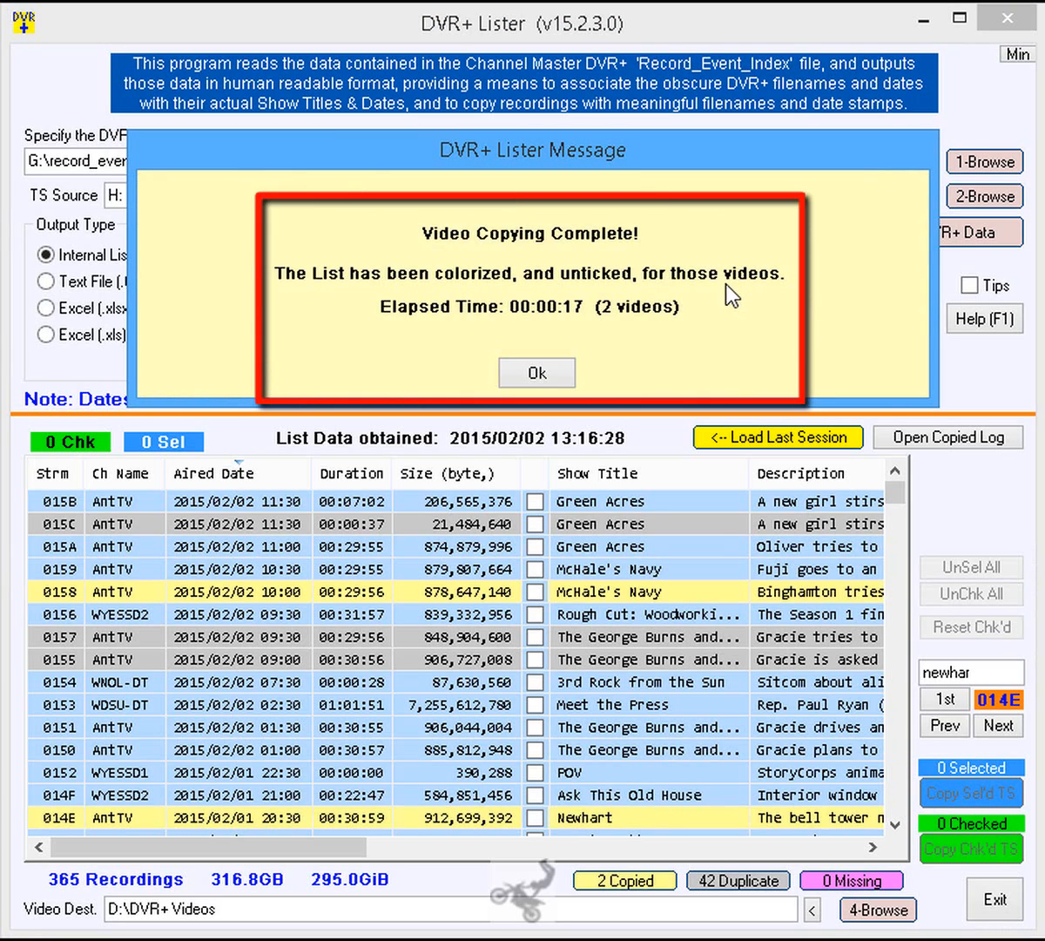
pyautogui.moveTo(719, 333)
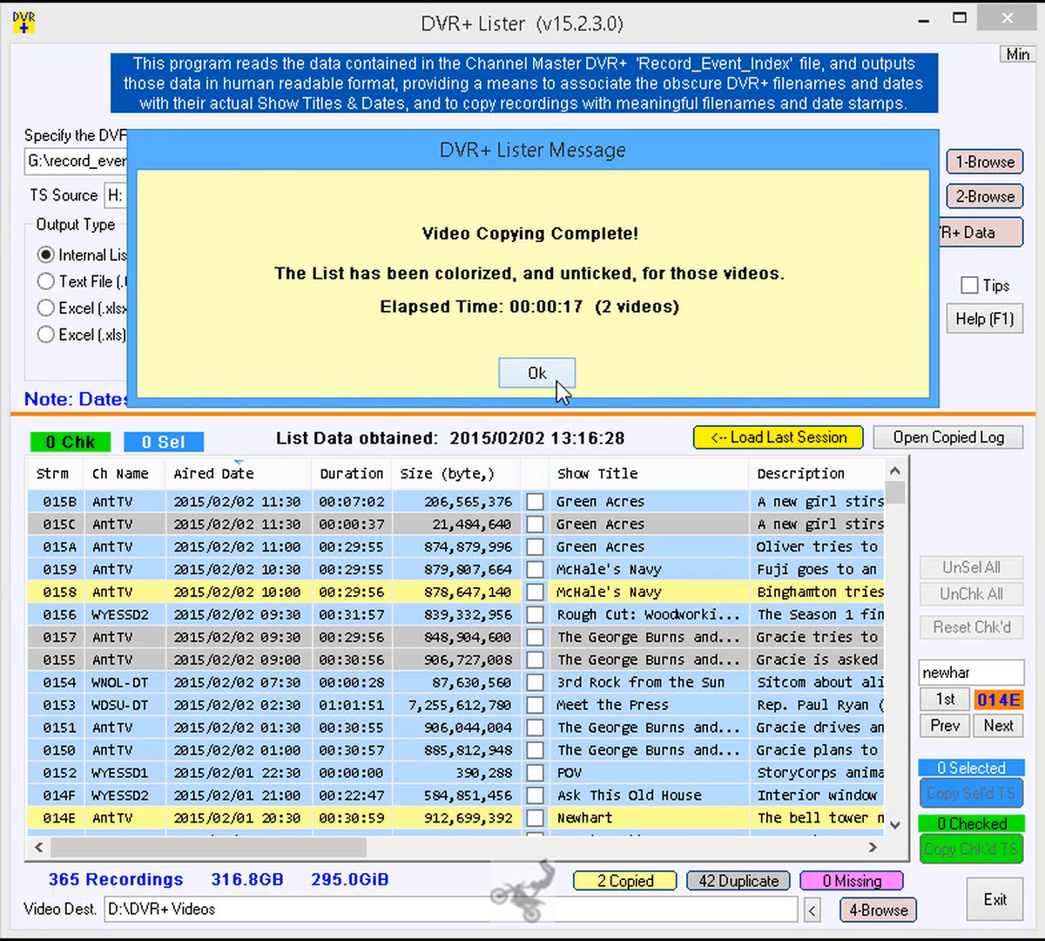
# Step: Dismiss the completion message and view the copied Newhart .ts file in D:\DVR+ Videos
pyautogui.click(536, 373)
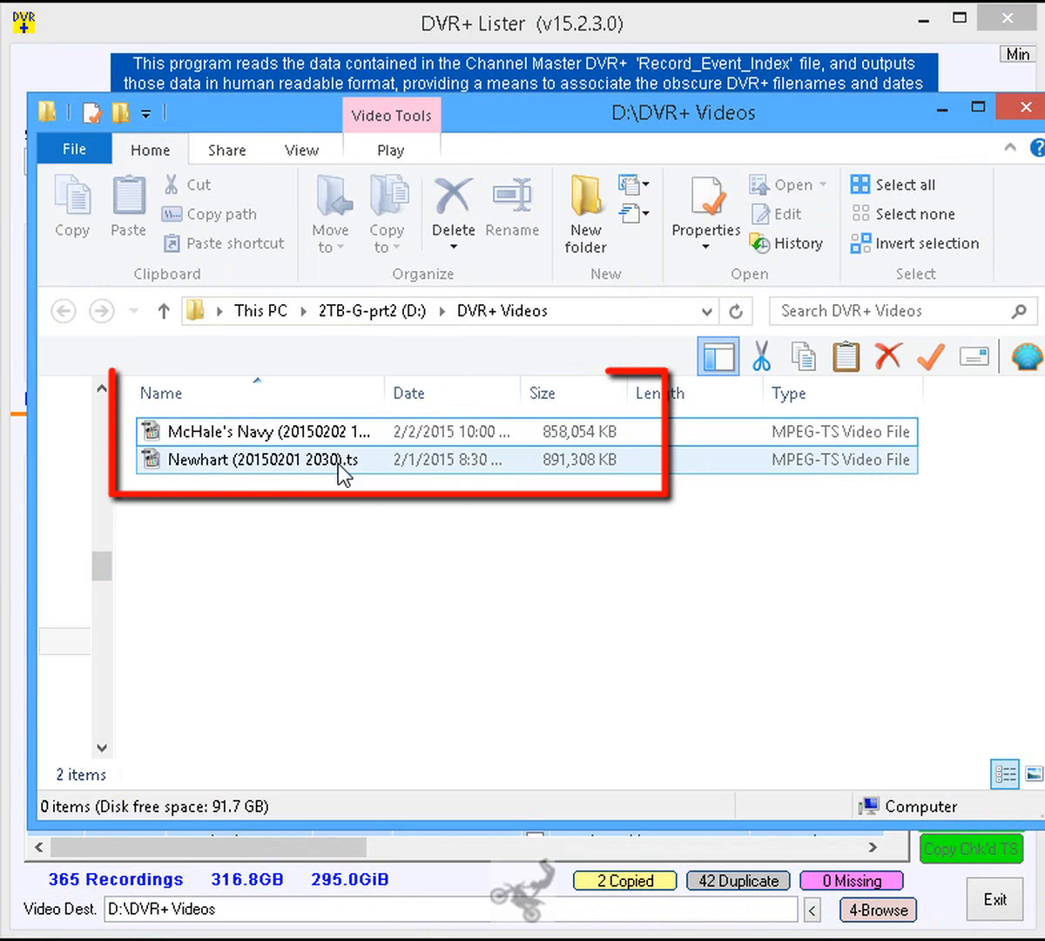
pyautogui.click(270, 431)
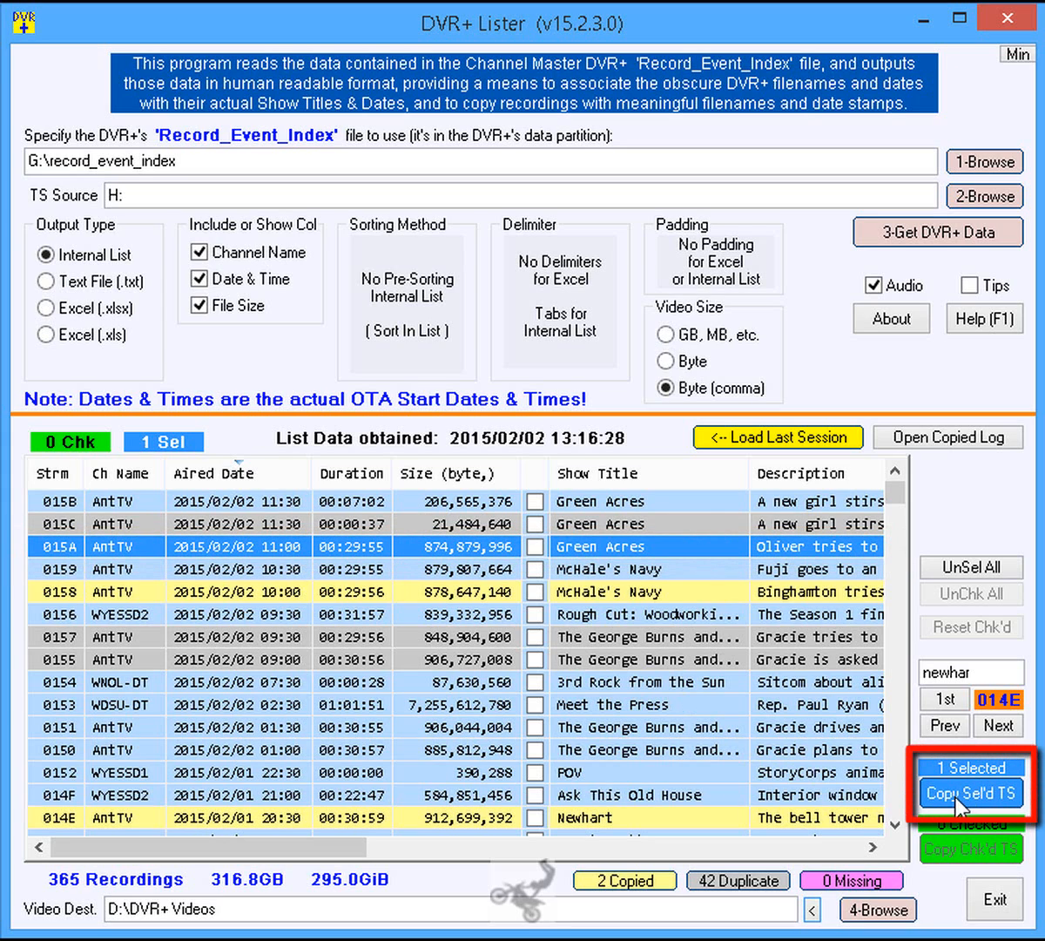
# Step: Copy the selected 11:00 Green Acres recording and dismiss the completion message
pyautogui.click(970, 791)
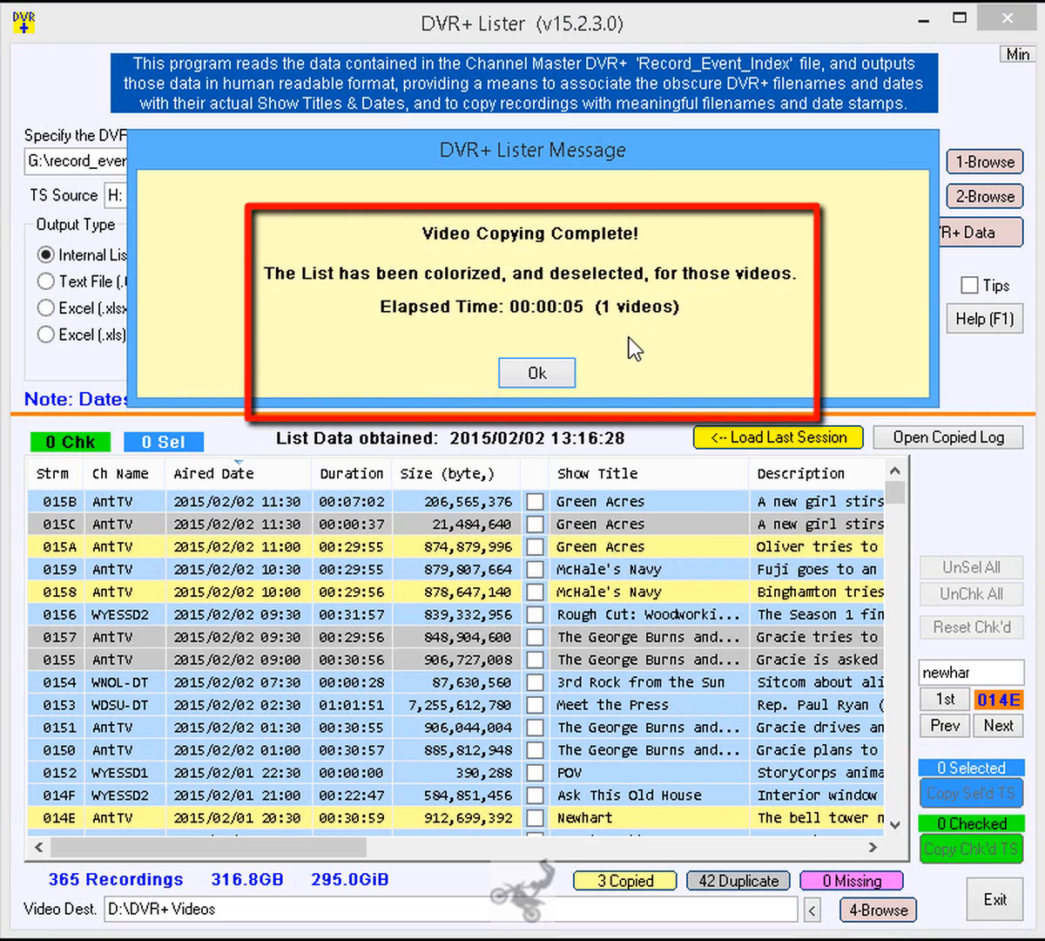
pyautogui.click(537, 373)
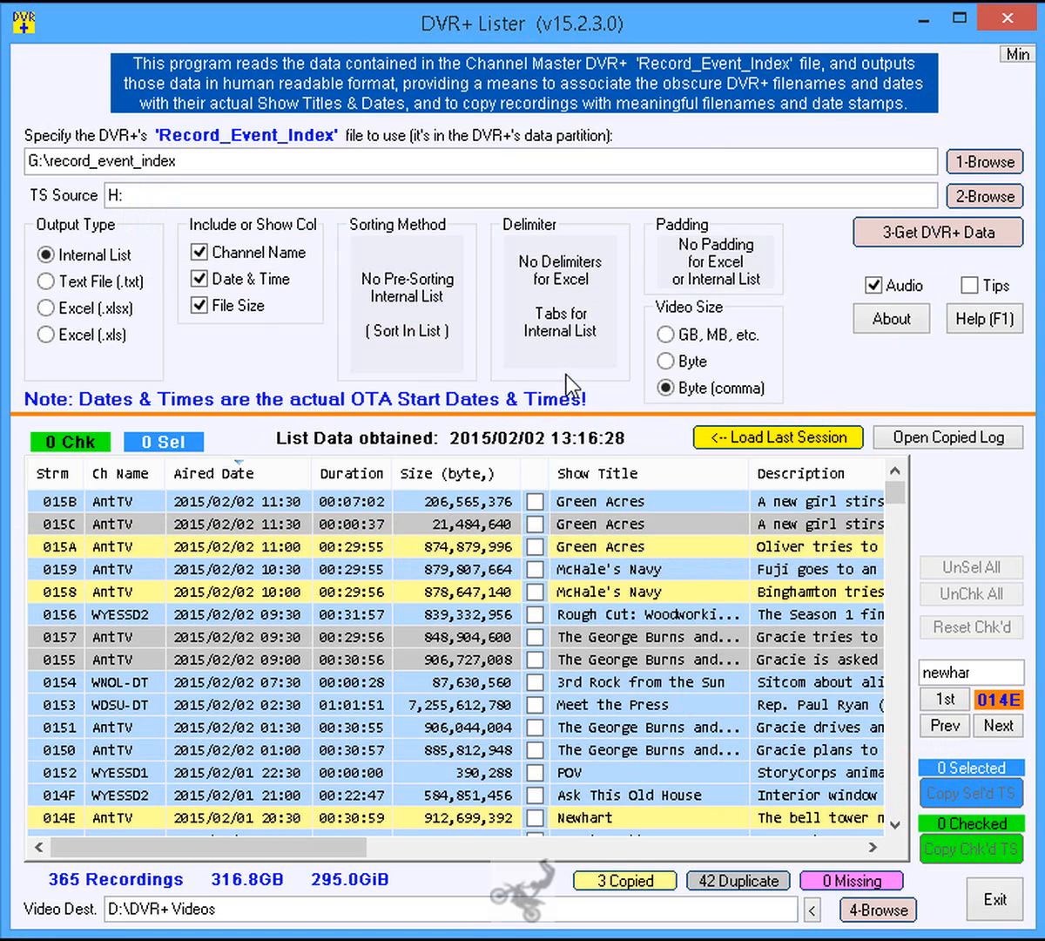